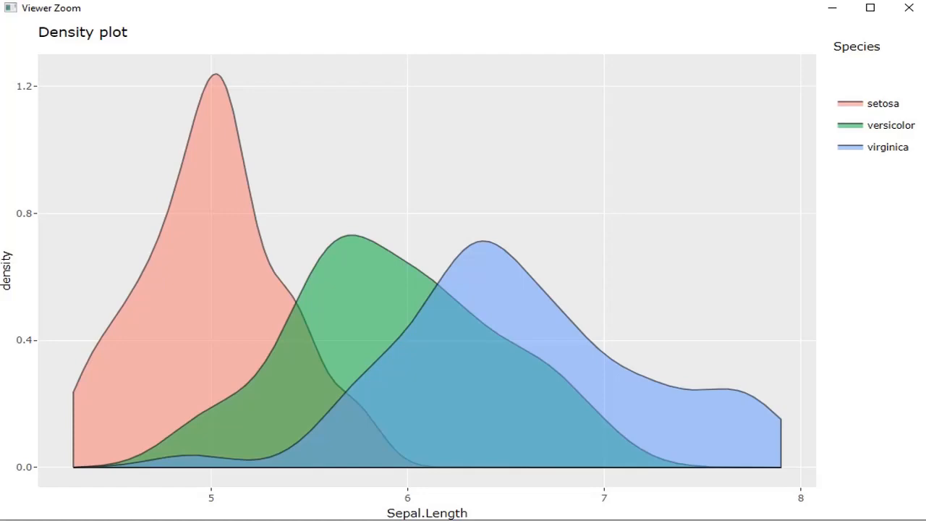
{"action": "mouse_move", "coordinate": [217, 79]}
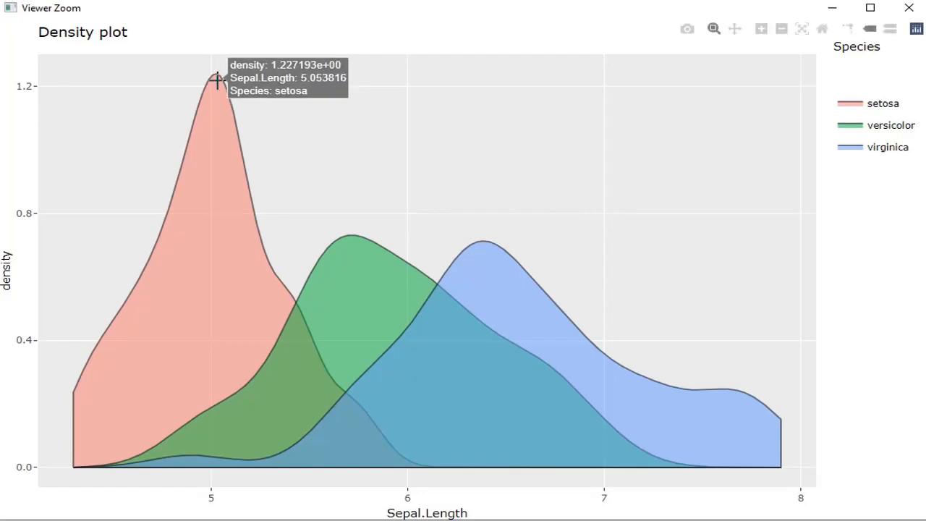
{"action": "mouse_move", "coordinate": [218, 86]}
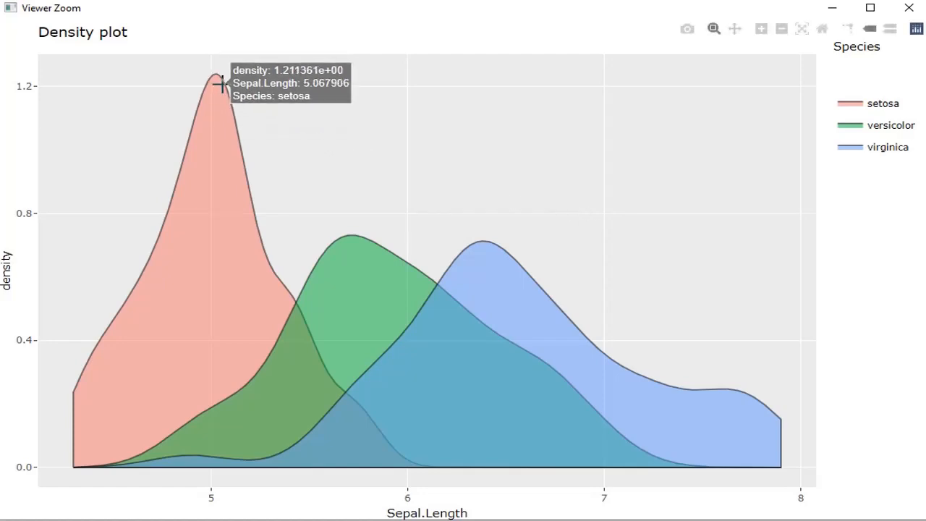
{"action": "mouse_move", "coordinate": [257, 181]}
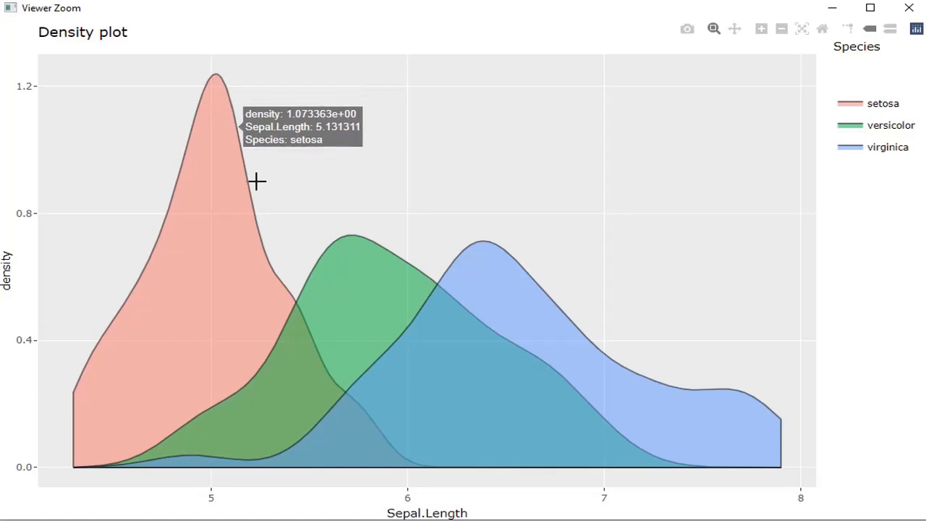
{"action": "mouse_move", "coordinate": [686, 29]}
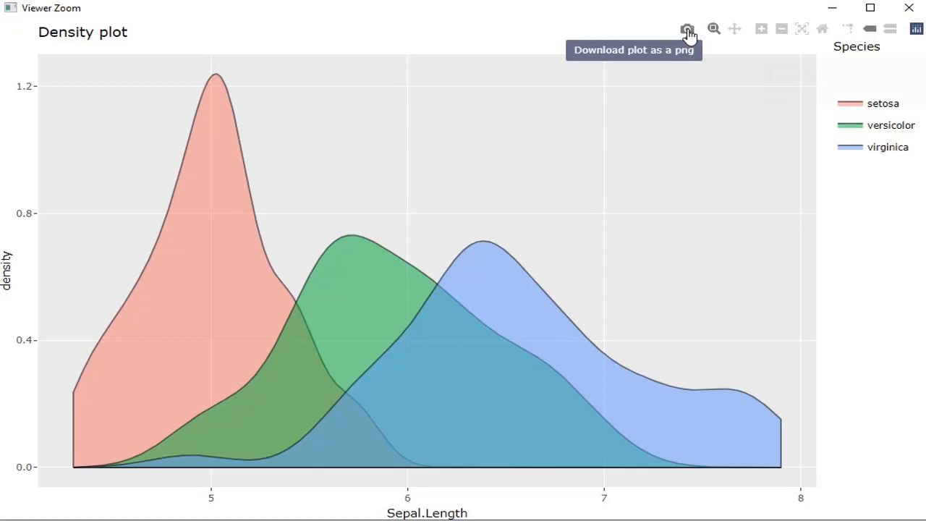
Download the density plot as PNG, then zoom into the setosa peak and back out.
{"action": "left_click", "coordinate": [687, 29]}
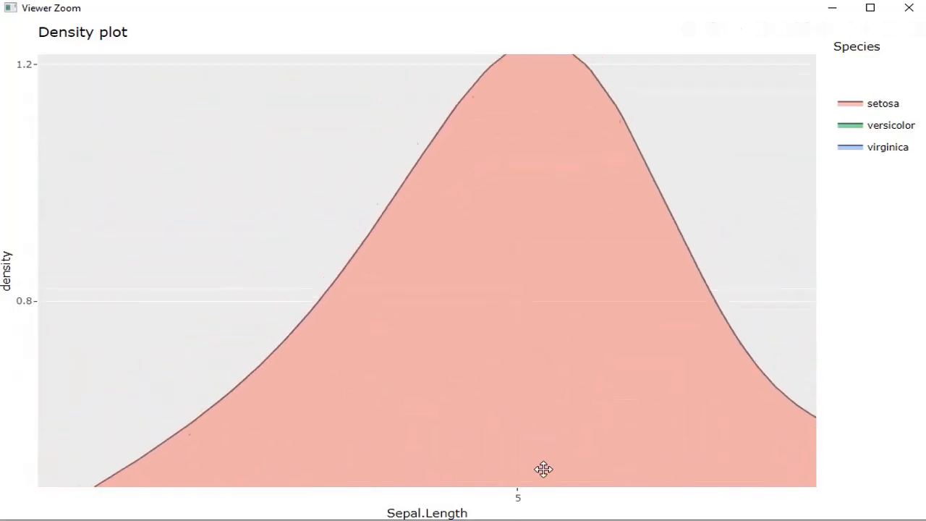
{"action": "left_click", "coordinate": [781, 29]}
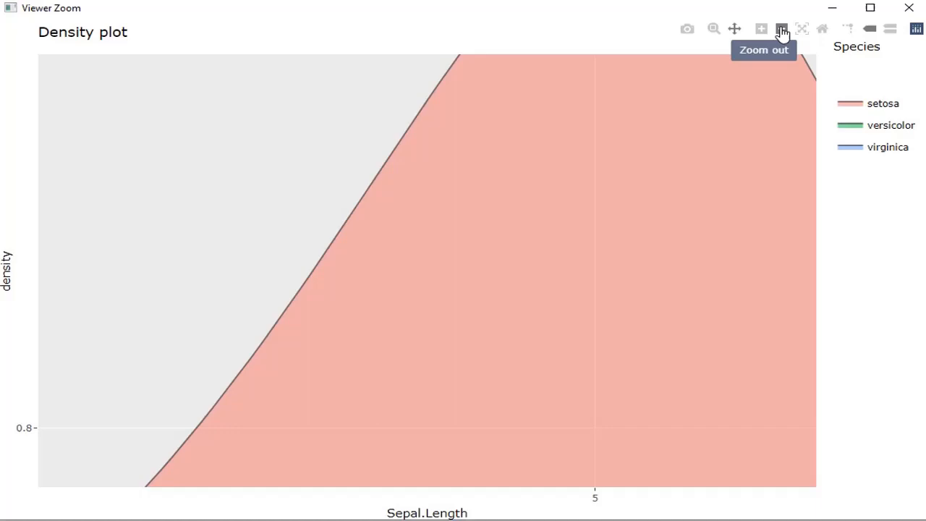
{"action": "left_click", "coordinate": [803, 29]}
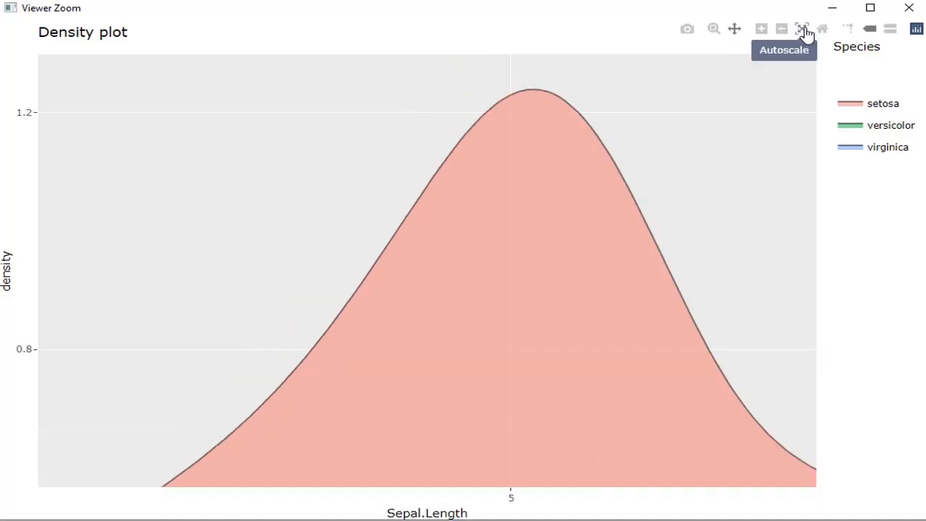
{"action": "mouse_move", "coordinate": [848, 29]}
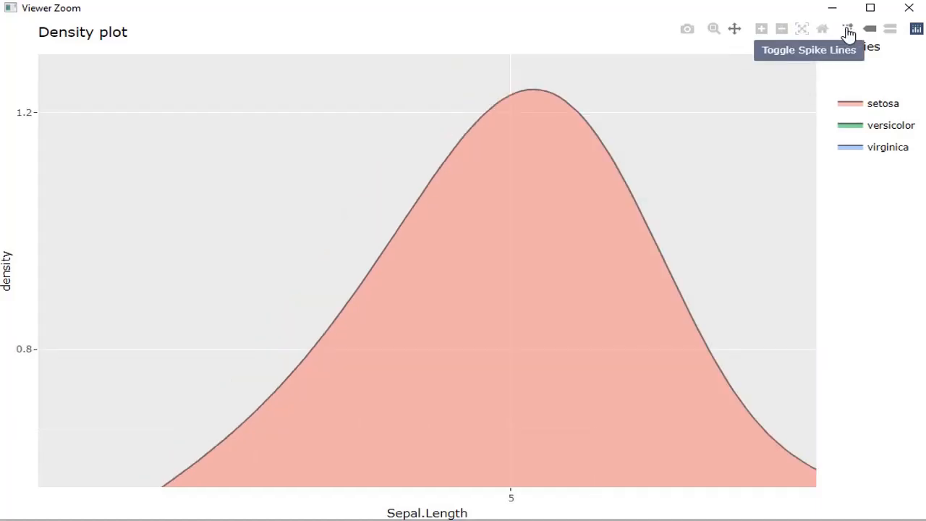
{"action": "mouse_move", "coordinate": [798, 456]}
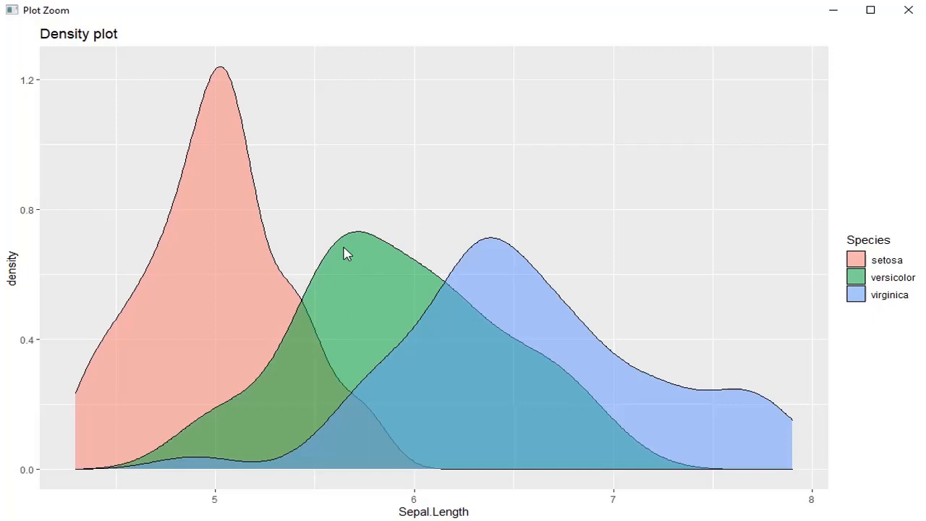
{"action": "mouse_move", "coordinate": [187, 106]}
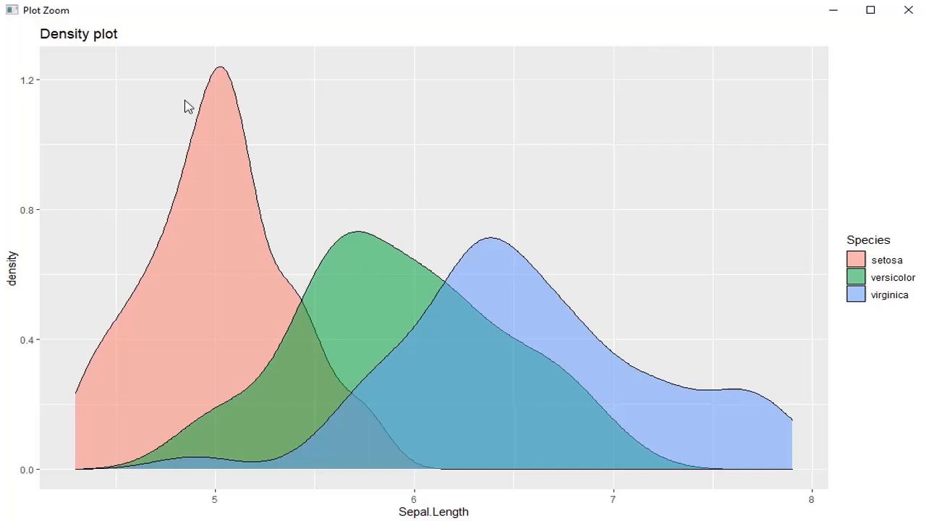
{"action": "mouse_move", "coordinate": [536, 269]}
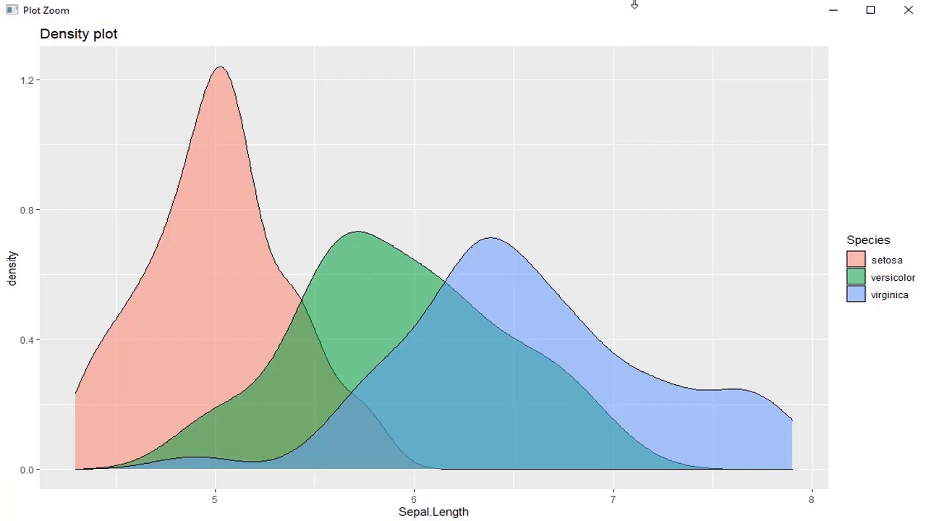
{"action": "mouse_move", "coordinate": [793, 37]}
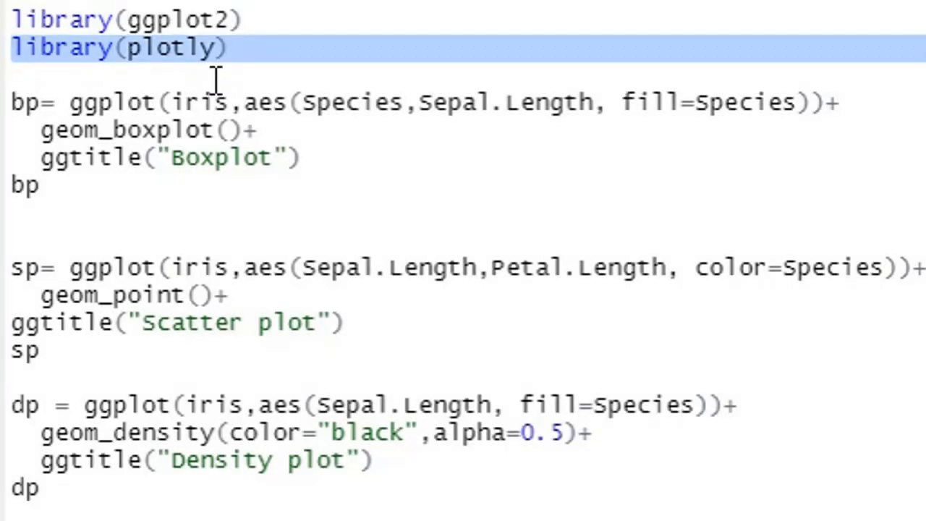
Scroll down the script and double-click a word in the editor.
{"action": "scroll", "scroll_direction": "down", "scroll_amount": 3}
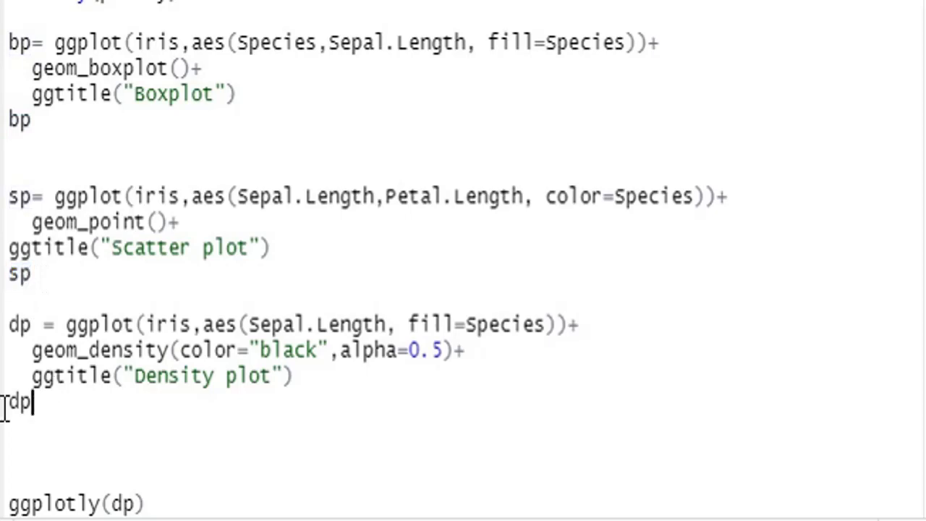
{"action": "double_click", "coordinate": [18, 402]}
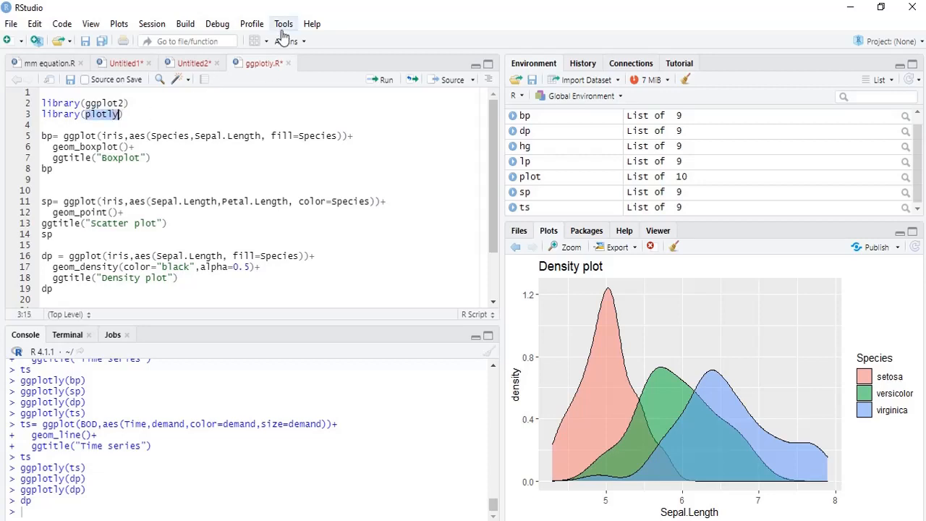
{"action": "mouse_move", "coordinate": [290, 40]}
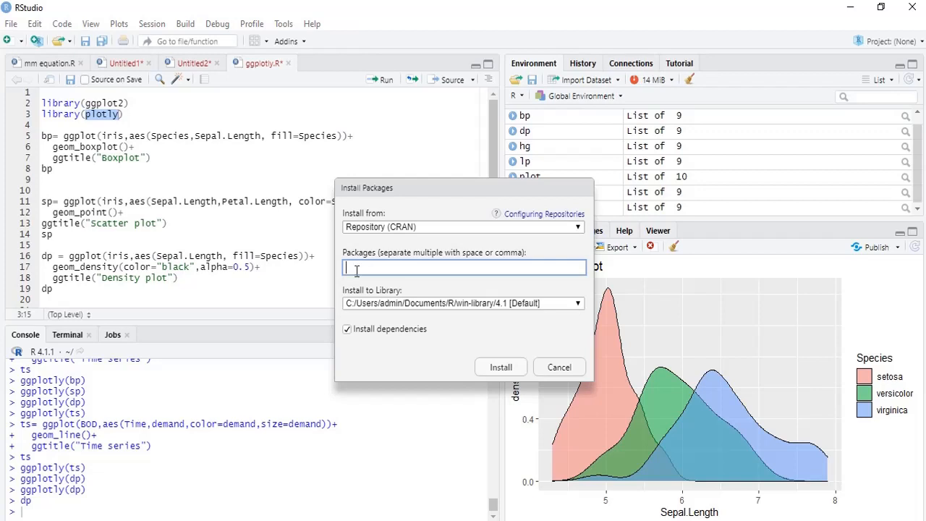
Install the plotly package from CRAN via the Install Packages form.
{"action": "type", "text": "plotl"}
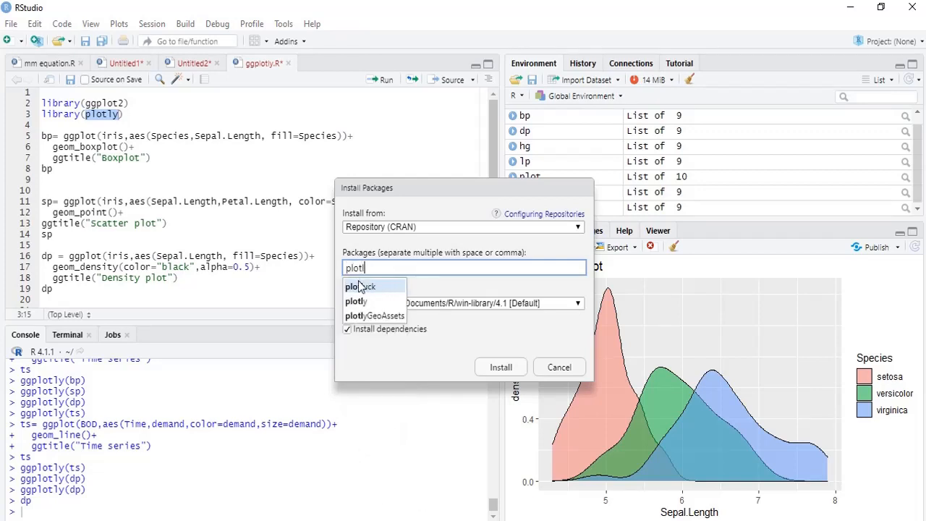
{"action": "left_click", "coordinate": [355, 301]}
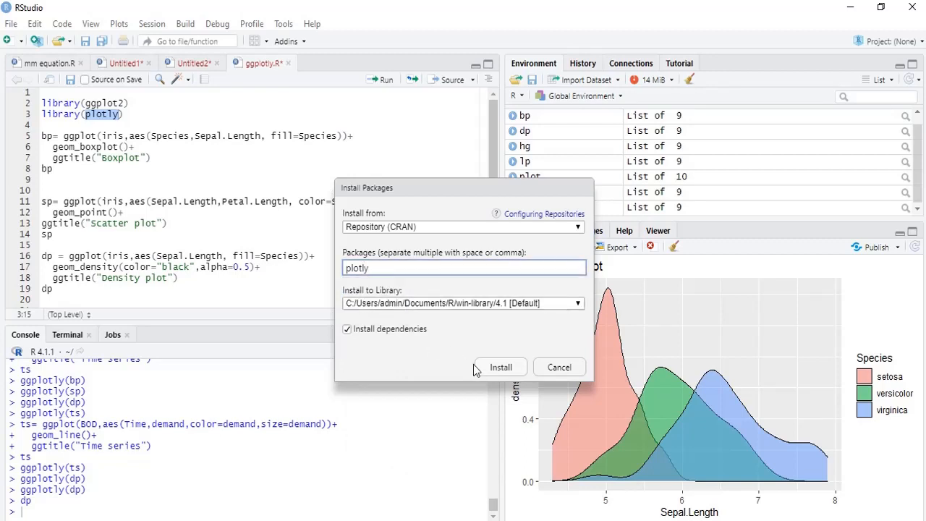
{"action": "left_click", "coordinate": [499, 367]}
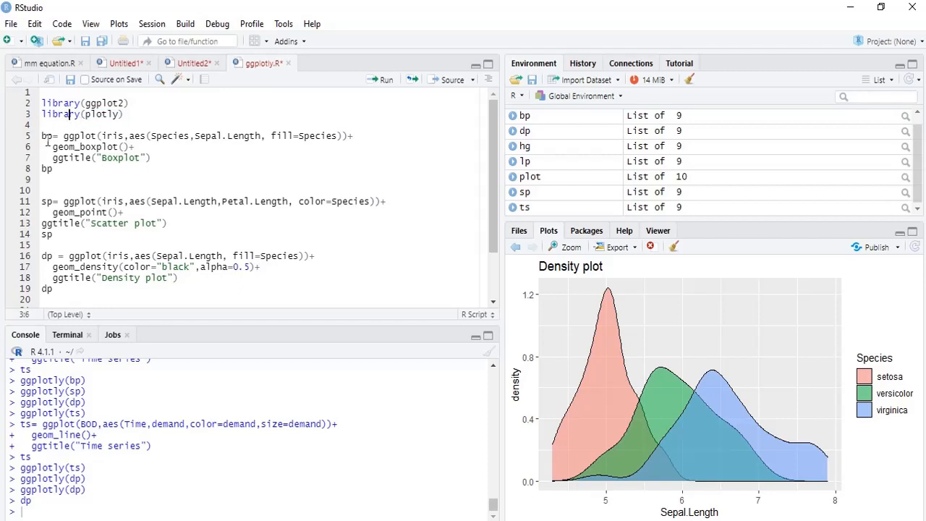
Select the end of the script and type ggplotly(bp) on line 22.
{"action": "left_click", "coordinate": [63, 135]}
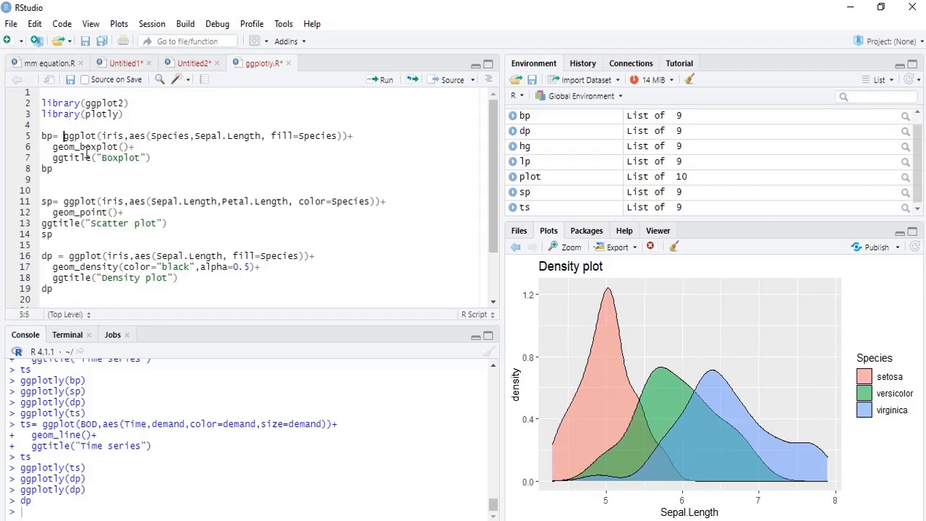
{"action": "left_click_drag", "start_coordinate": [64, 135], "coordinate": [150, 158]}
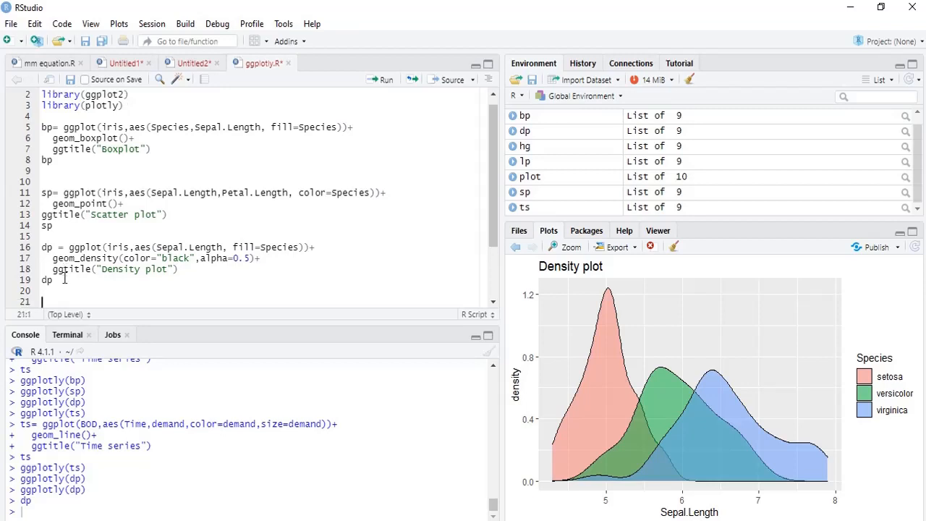
{"action": "type", "text": "ggp"}
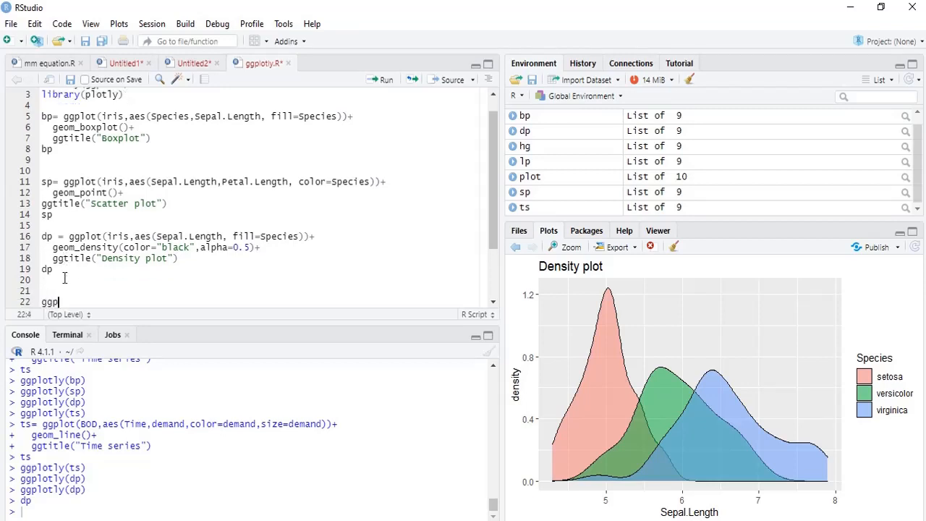
{"action": "type", "text": "lotly()"}
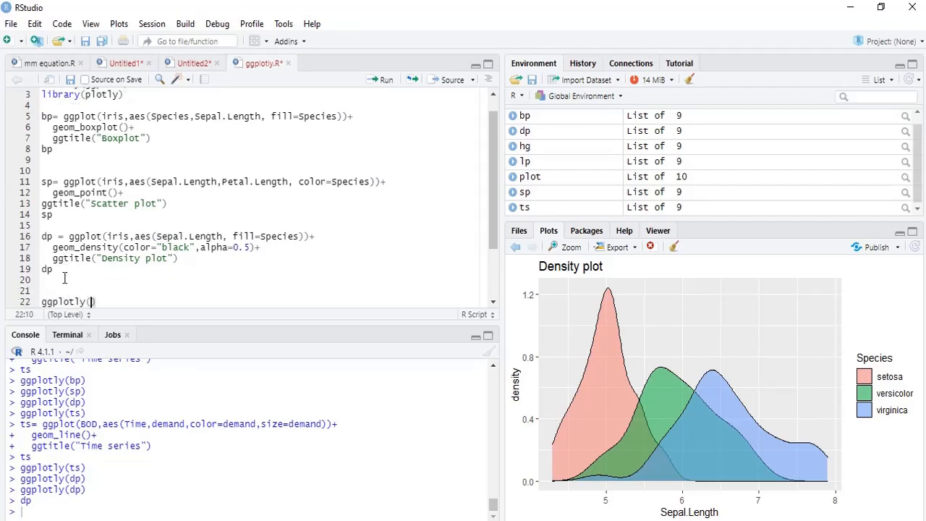
{"action": "type", "text": "b"}
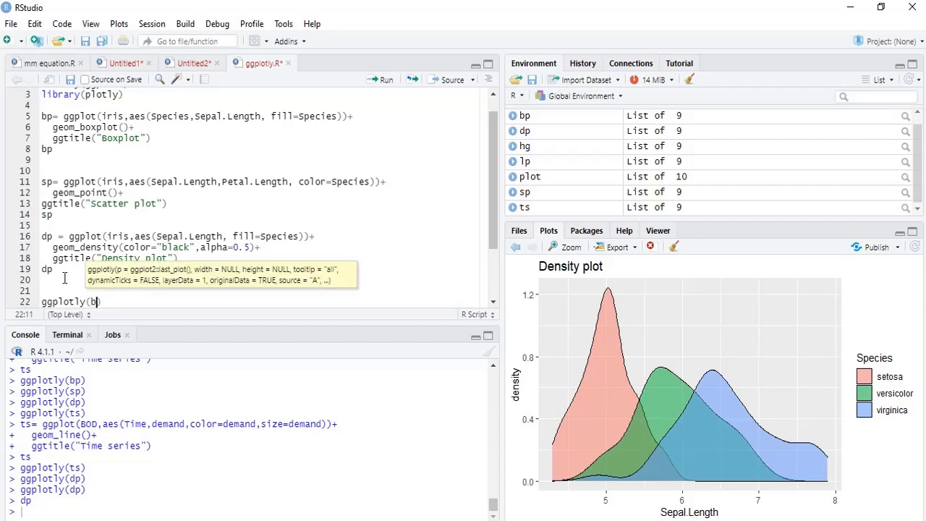
{"action": "type", "text": "p"}
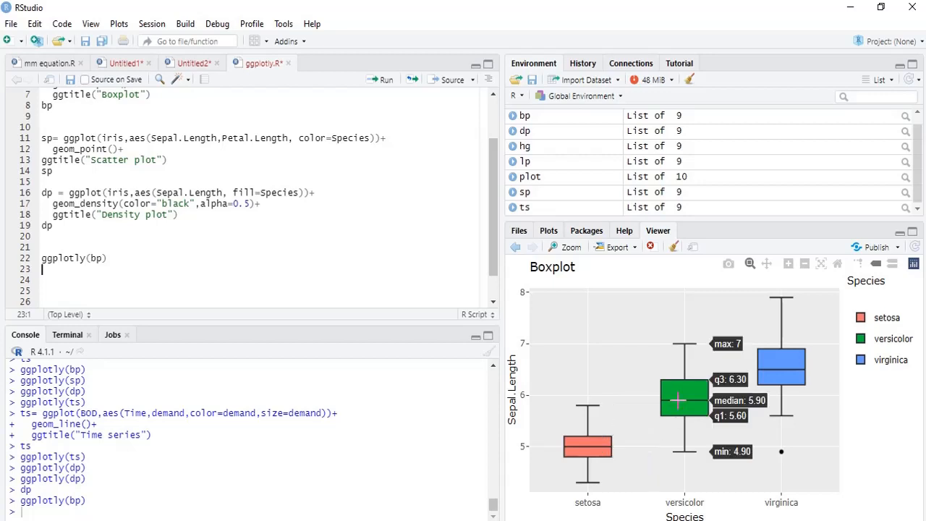
{"action": "mouse_move", "coordinate": [833, 259]}
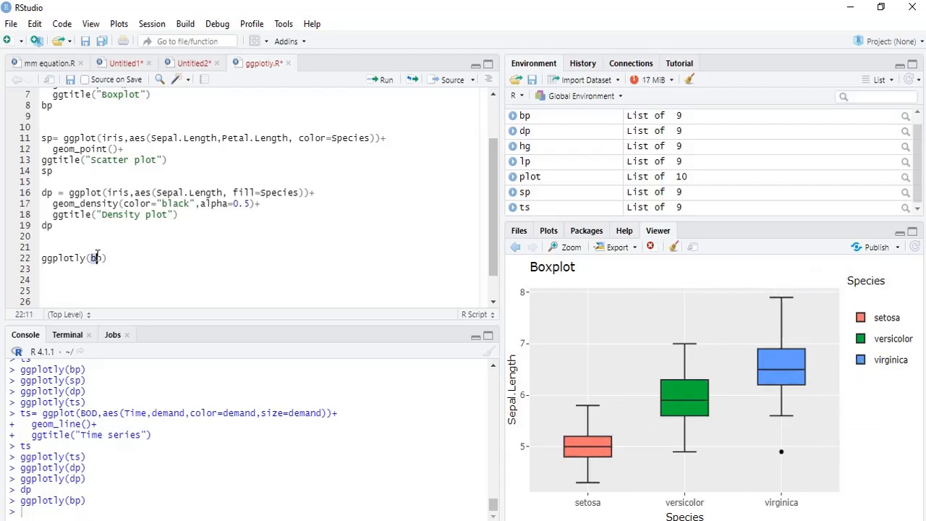
Change the ggplotly argument to sp to render the scatter plot.
{"action": "type", "text": "sp"}
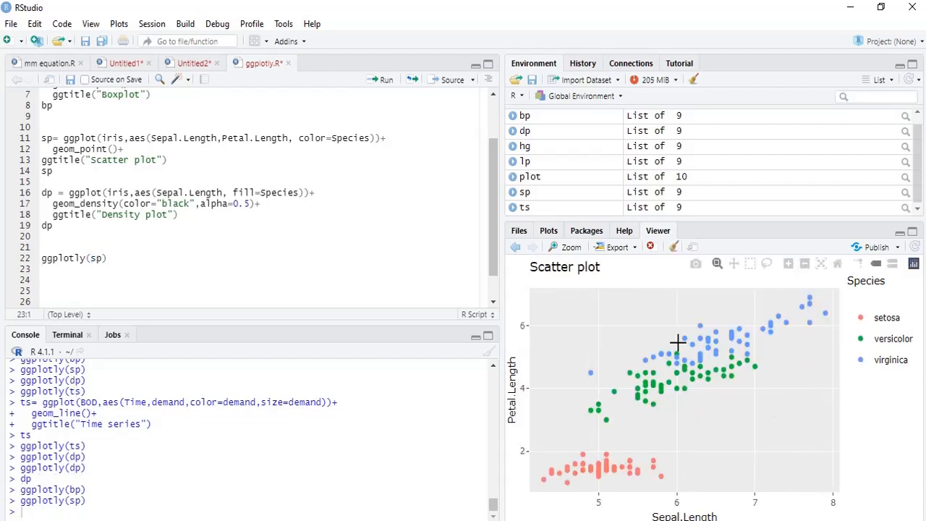
{"action": "mouse_move", "coordinate": [736, 327]}
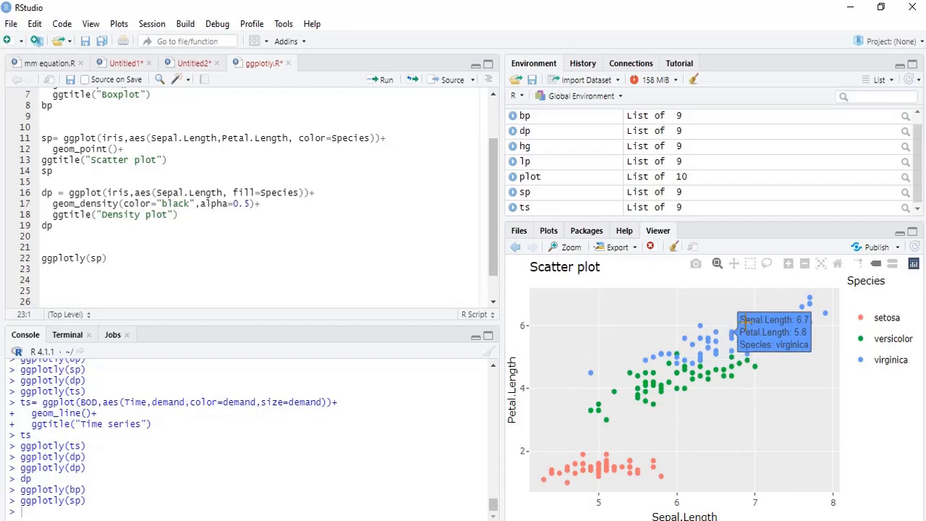
{"action": "mouse_move", "coordinate": [720, 264]}
{"action": "type", "text": "d"}
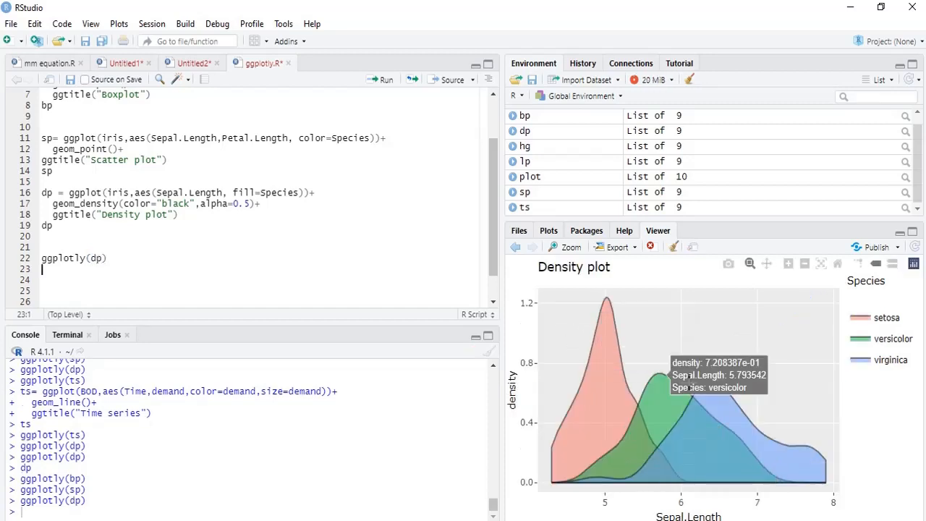
{"action": "mouse_move", "coordinate": [690, 451]}
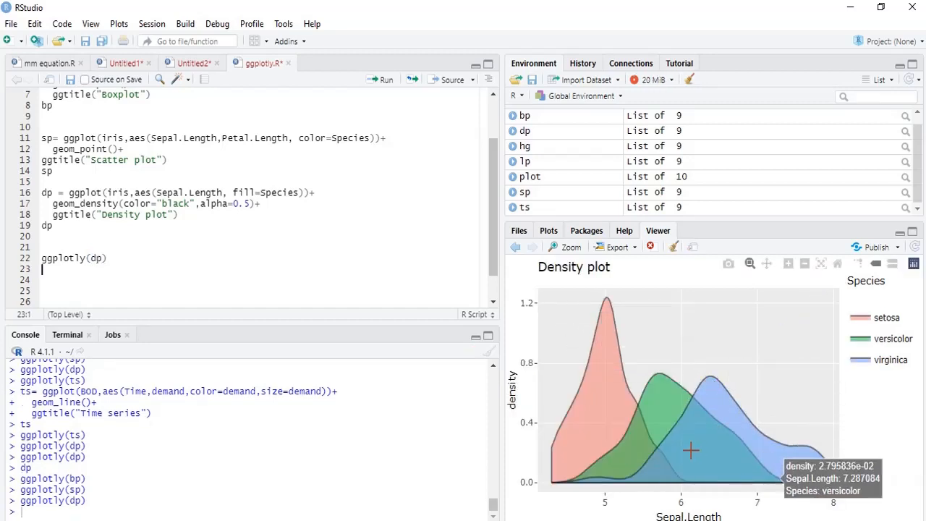